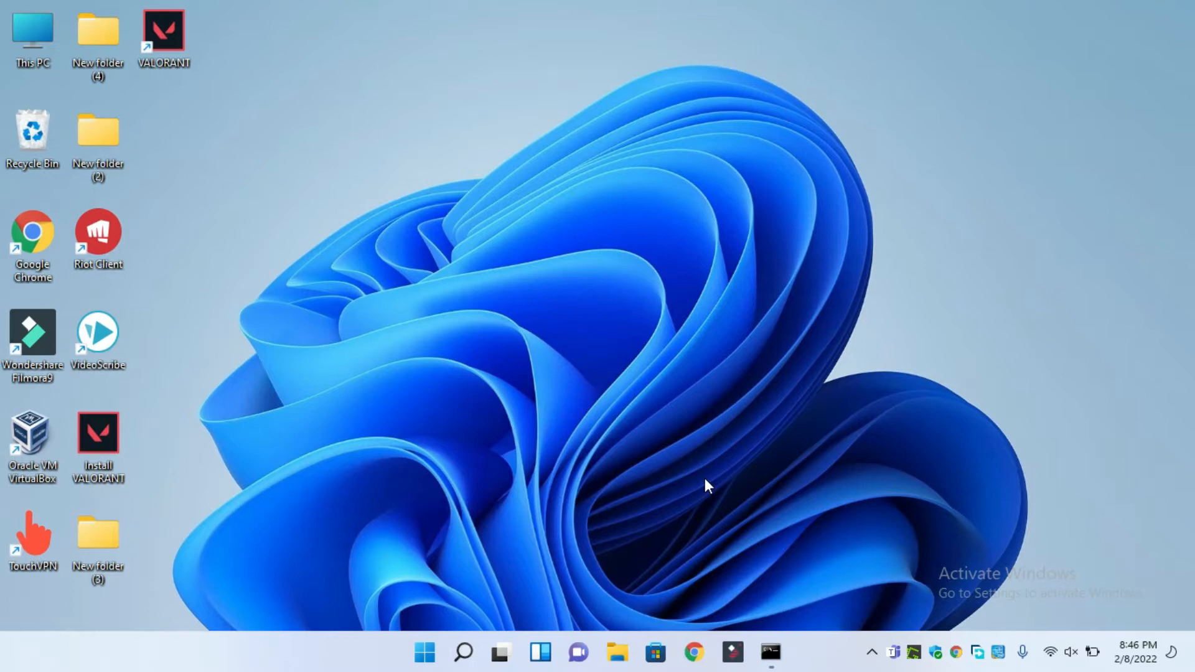
mouse_move(463, 652)
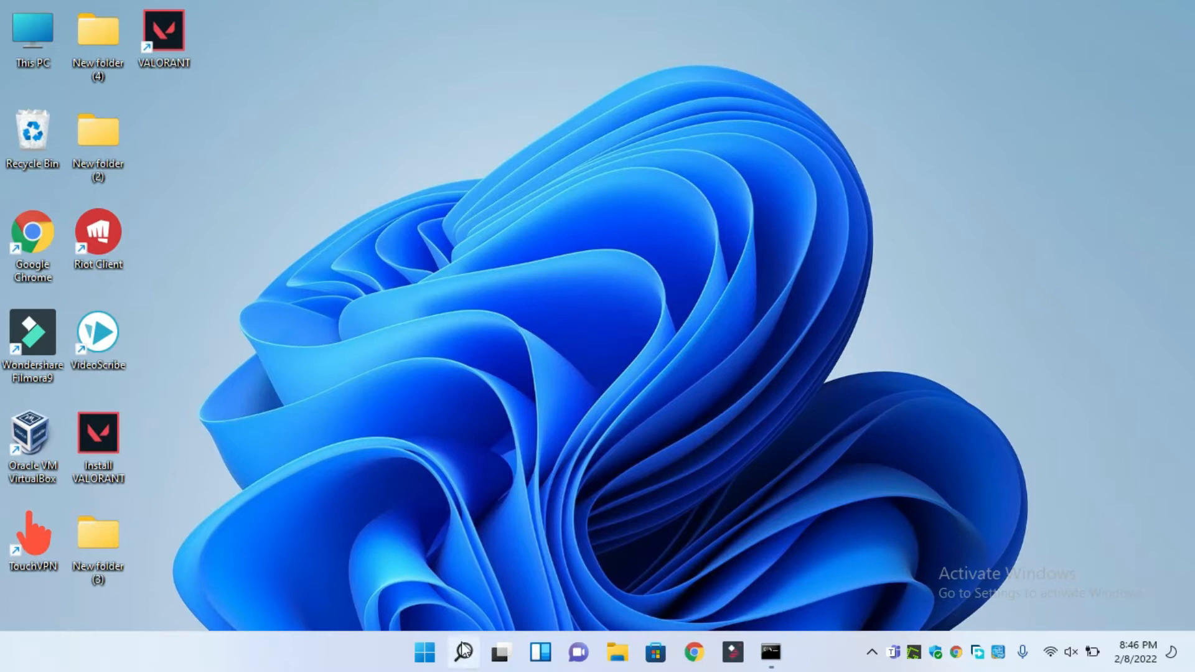